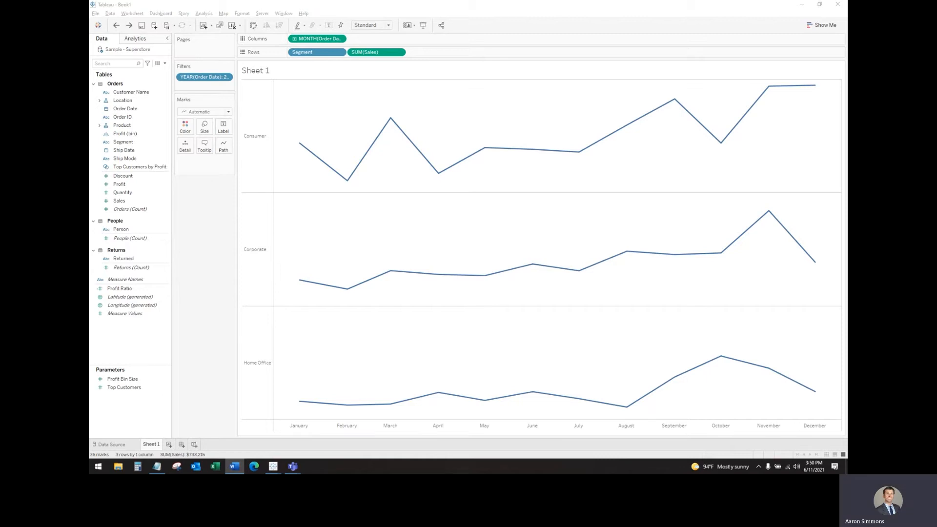
Step: Open the Data pane menu for creating calculated fields and parameters
click(122, 99)
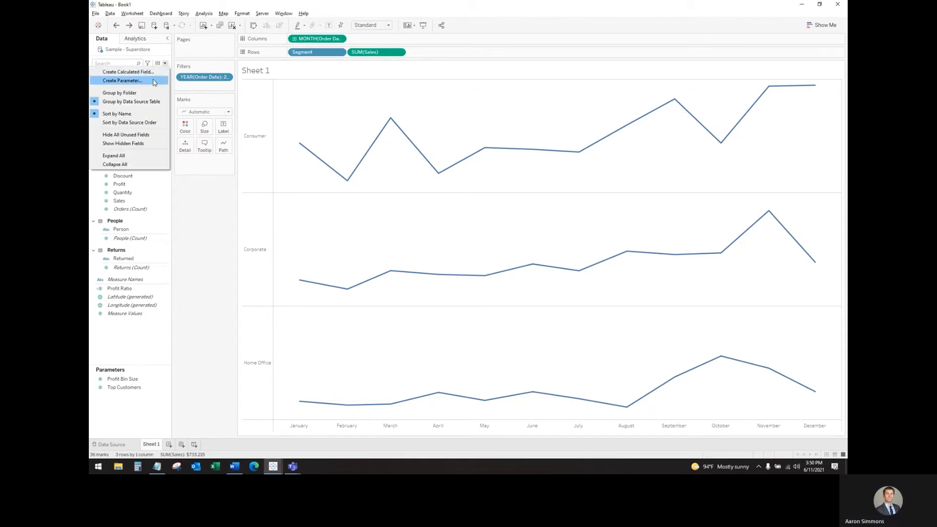
Step: Create string parameter 'Date Parameter' with allowed list values Day, Week and Month
click(122, 80)
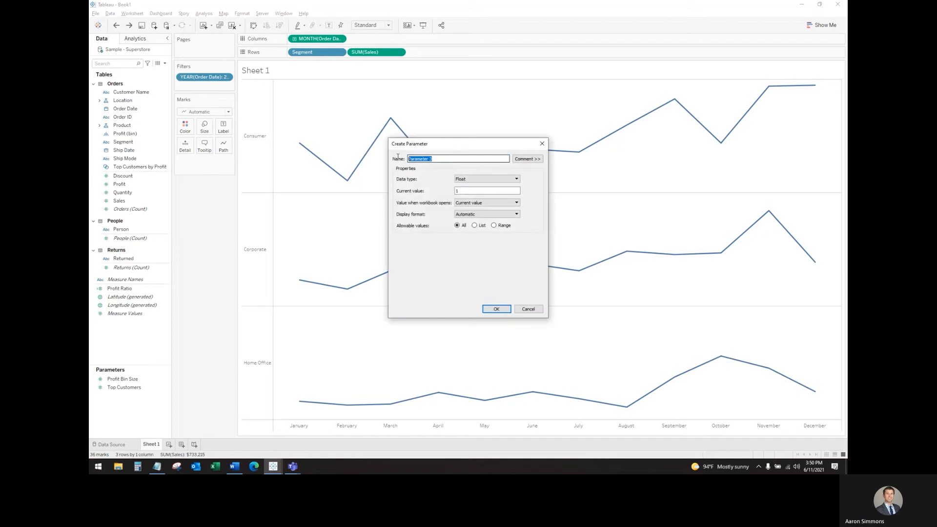
text(Date)
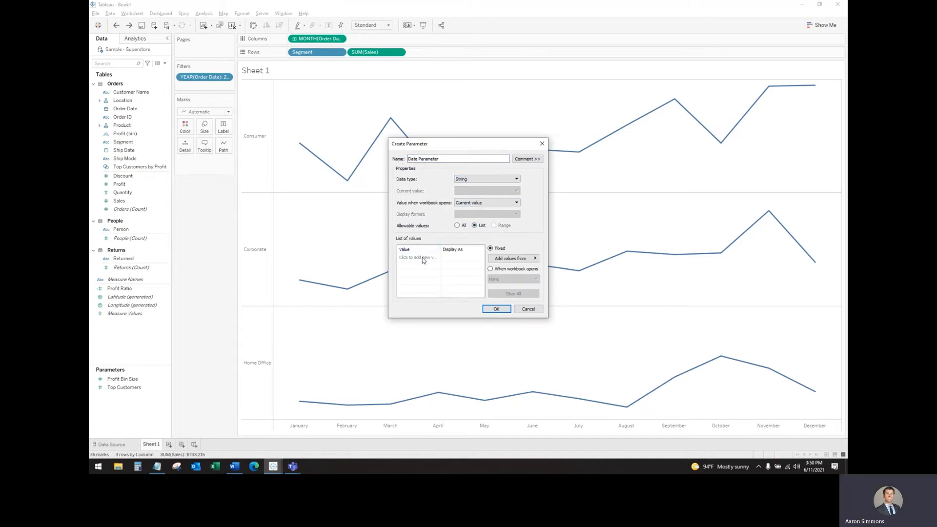
text(Day)
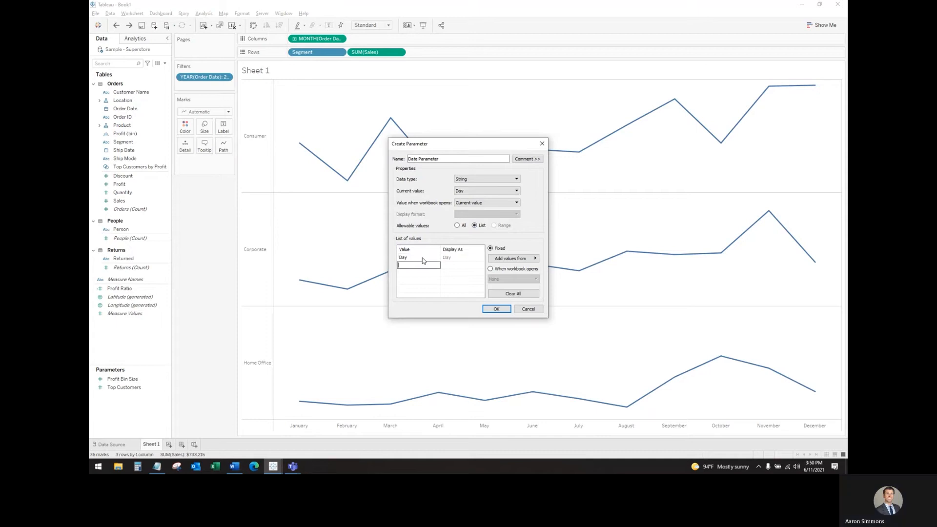
text(Week)
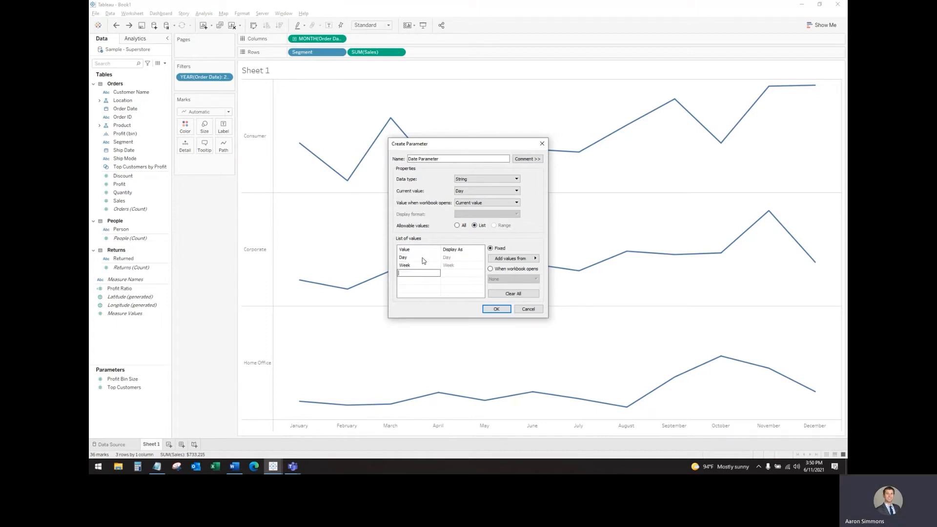
text(Month)
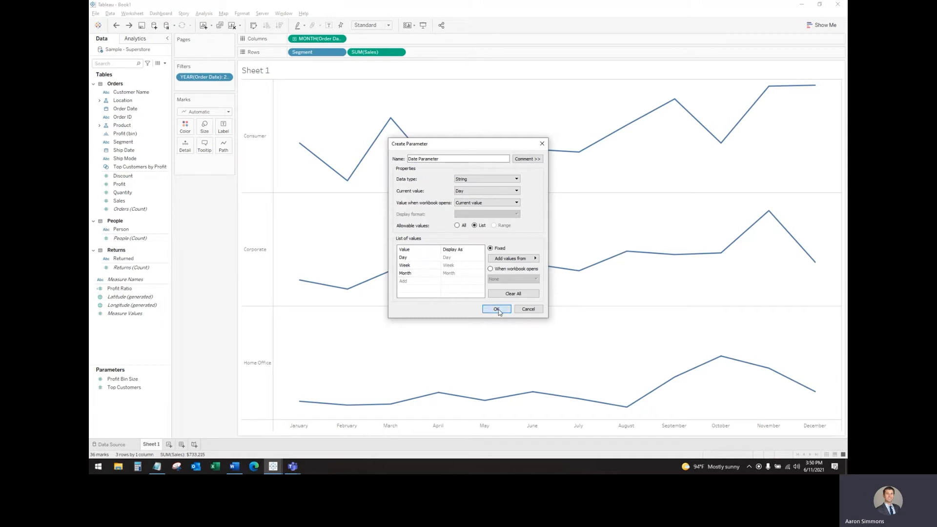
click(496, 309)
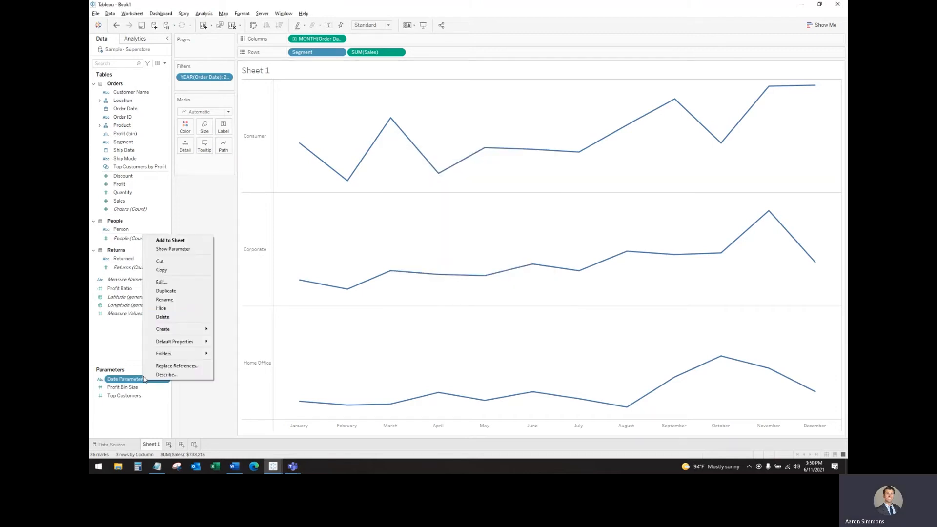
Step: Show Date Parameter as a single value list control and select Month
click(173, 248)
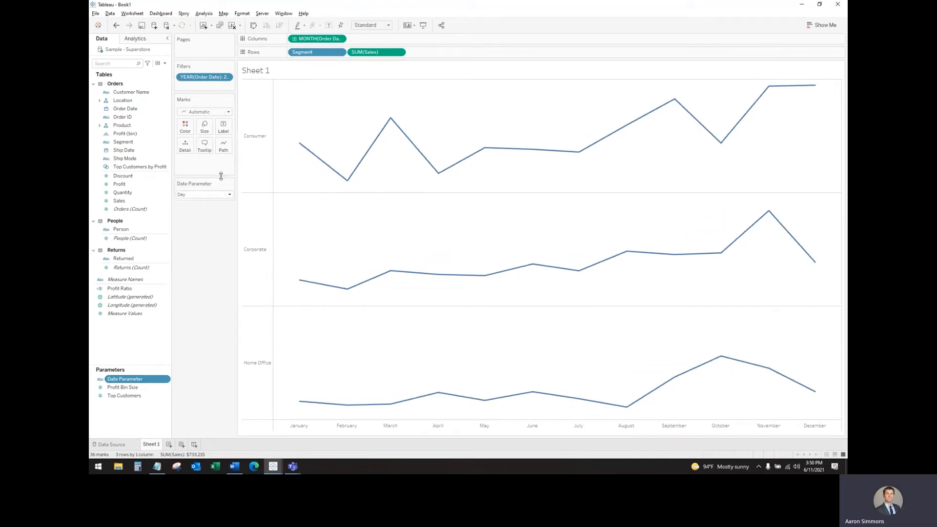
click(229, 184)
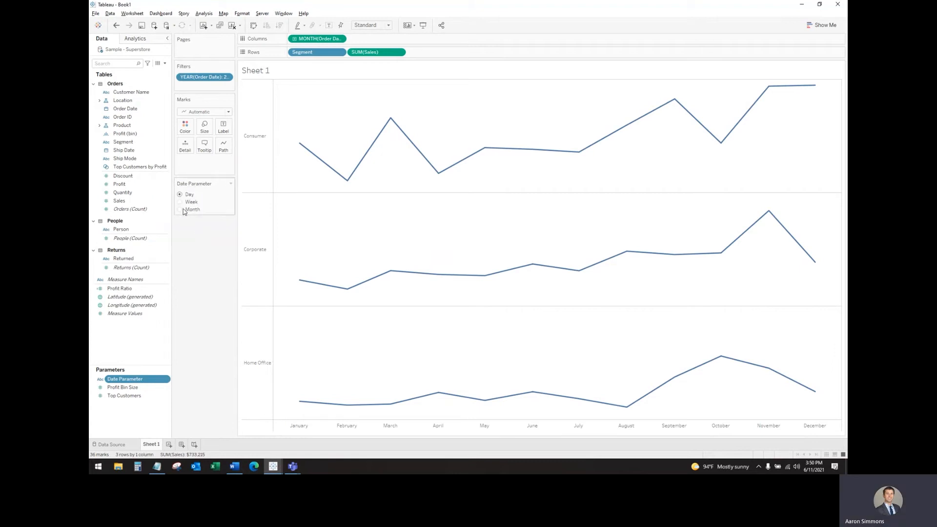
click(181, 202)
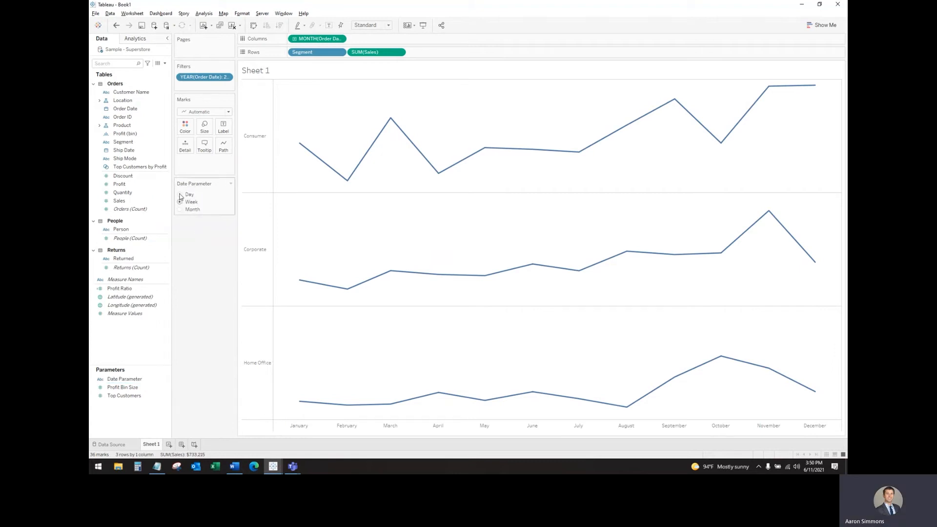
click(181, 202)
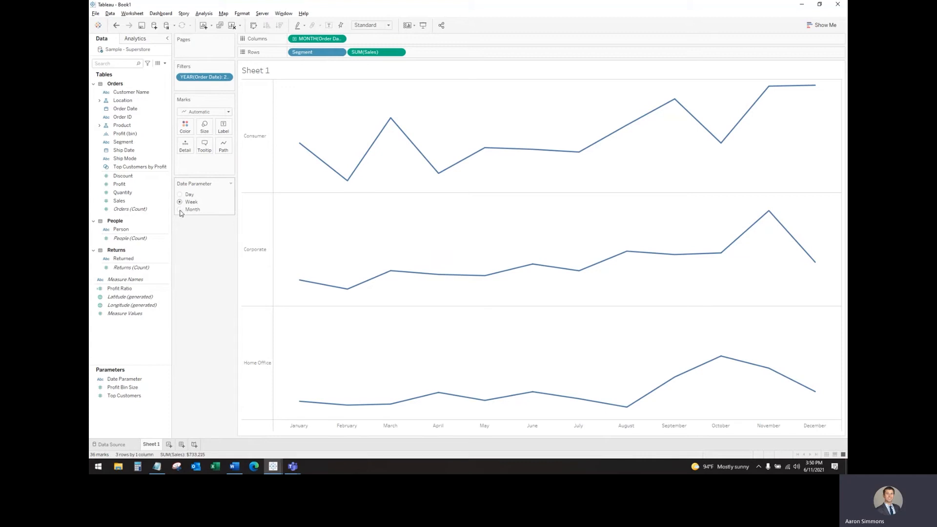
click(180, 209)
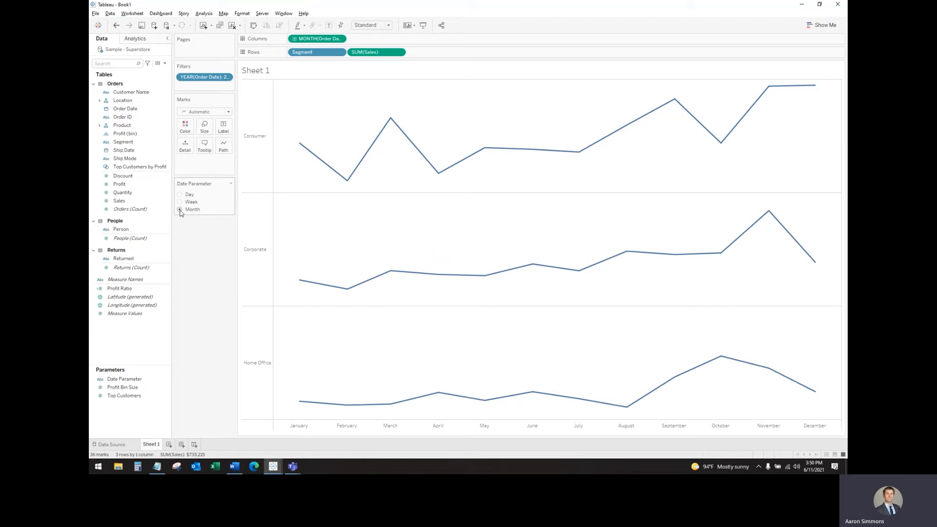
click(163, 63)
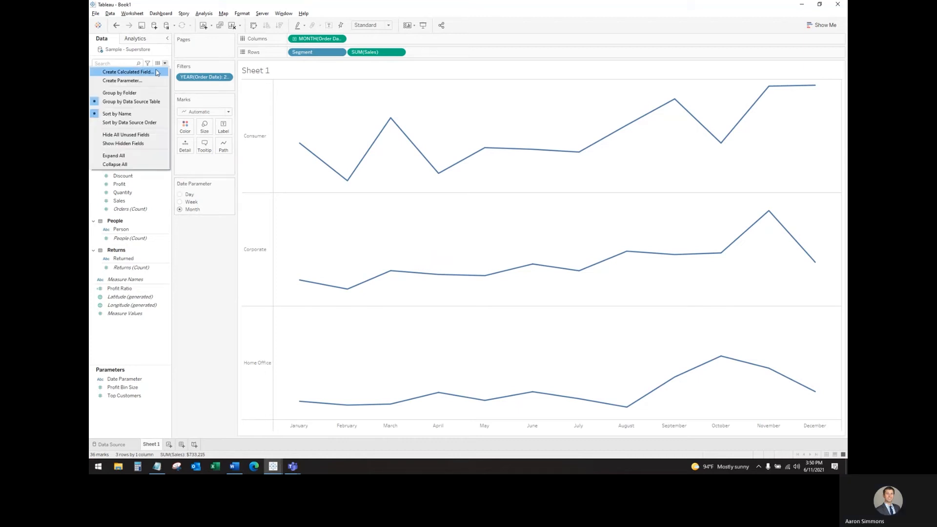
Step: Create calculated field 'Date Level' truncating Order Date to day, week or month by Date Parameter
click(126, 72)
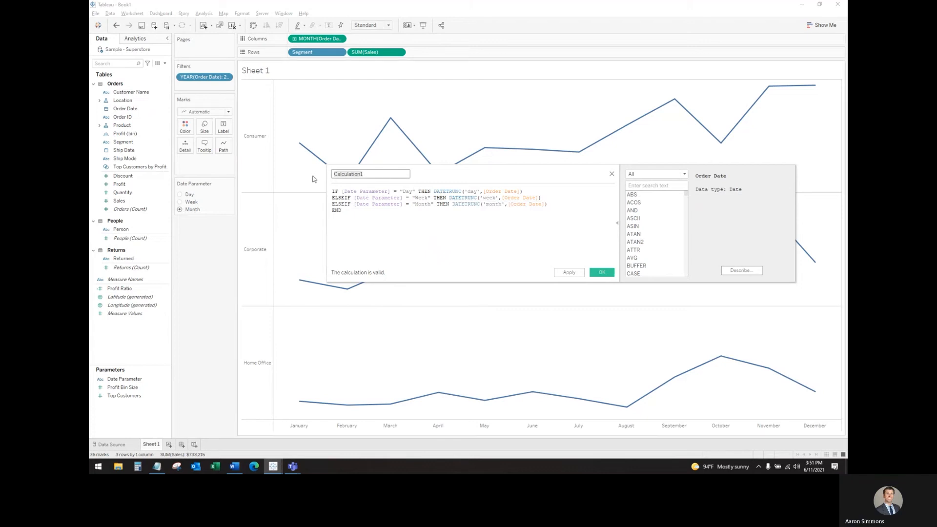
text(Date Level)
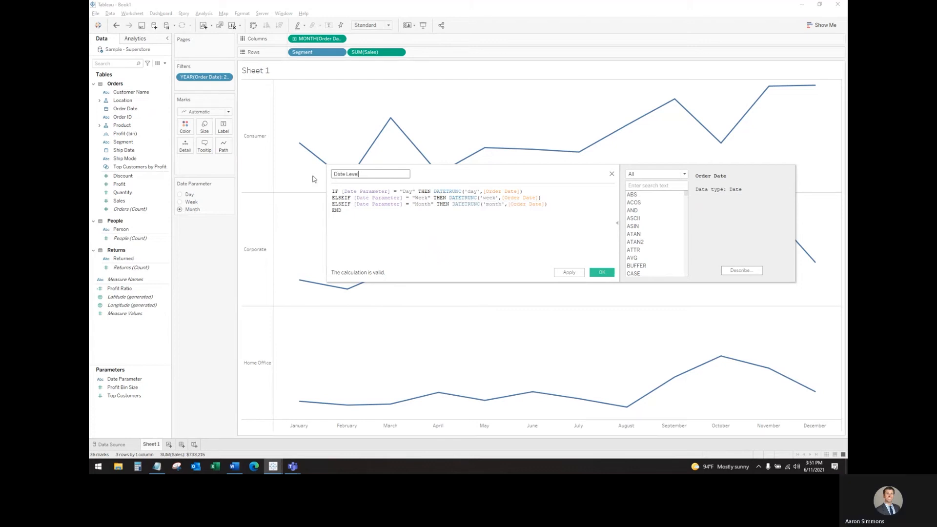
click(601, 271)
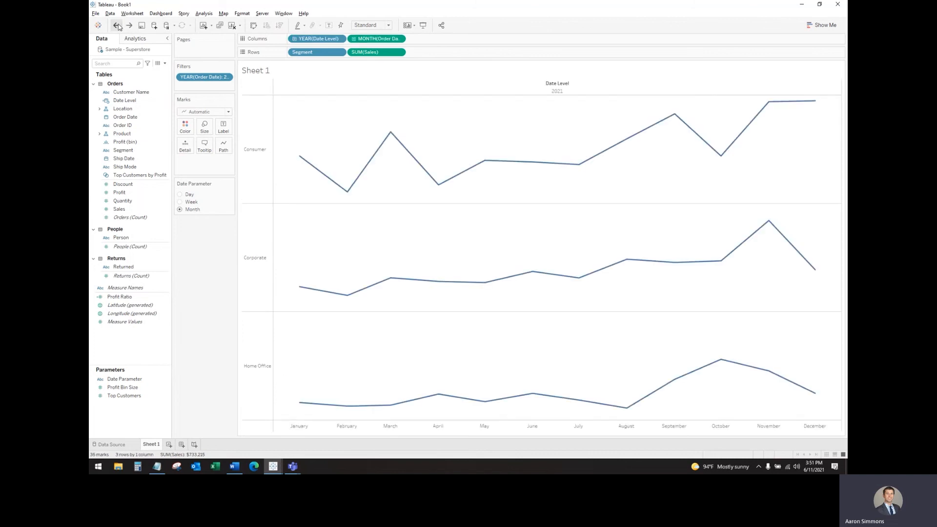
Step: Undo the extra pill so Date Level alone drives the columns as a continuous date
click(116, 25)
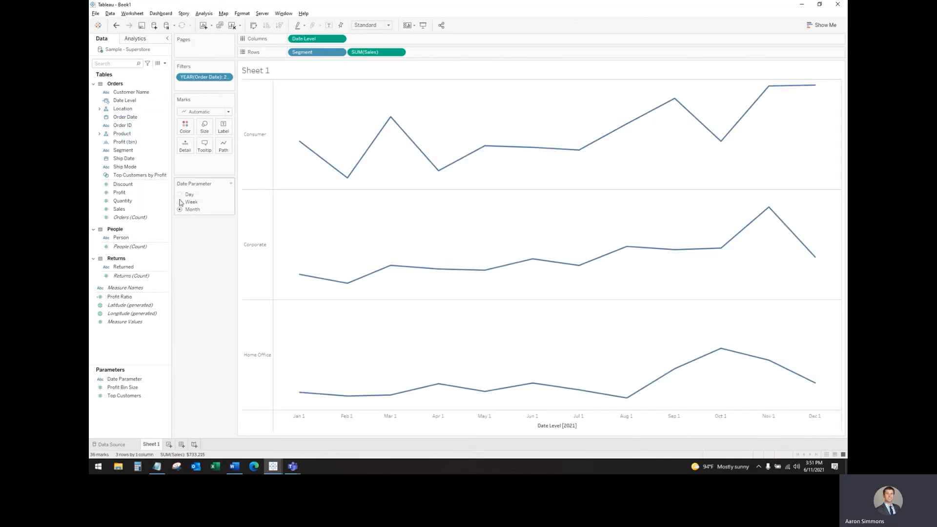
Step: Switch Date Parameter to Week, then Day, to redraw the sales lines
click(181, 202)
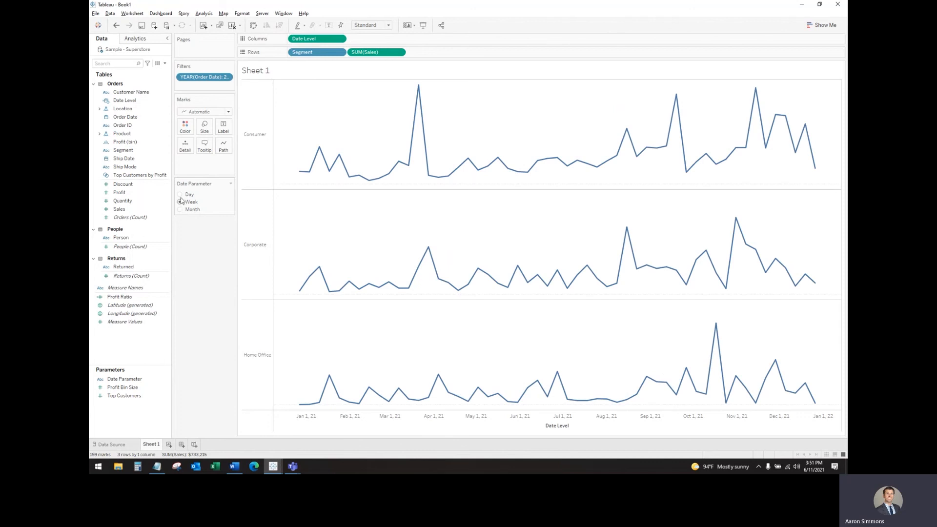
click(180, 194)
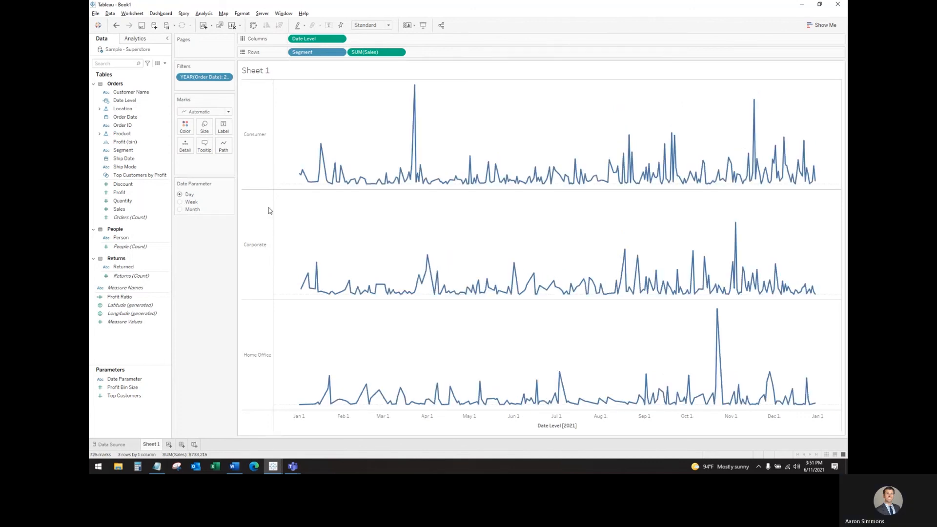